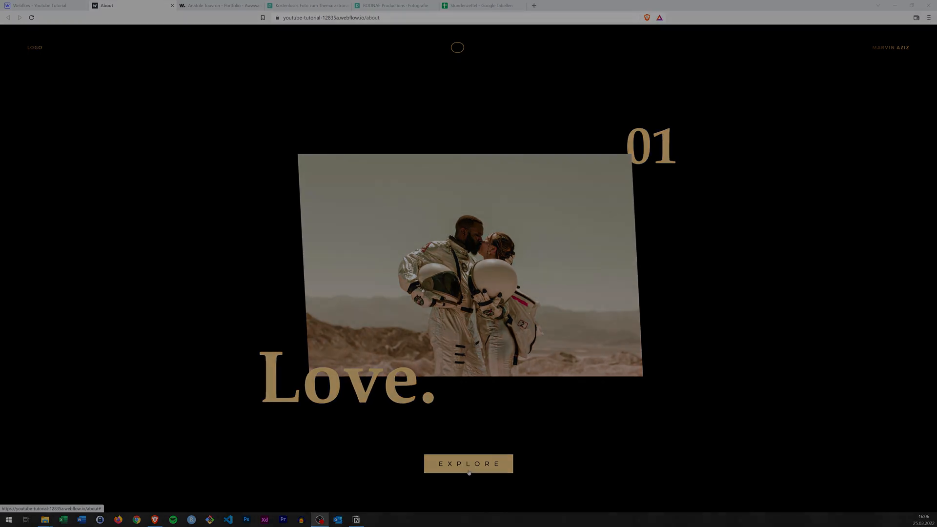
# Return from the published About page to the Webflow Designer
pyautogui.click(42, 6)
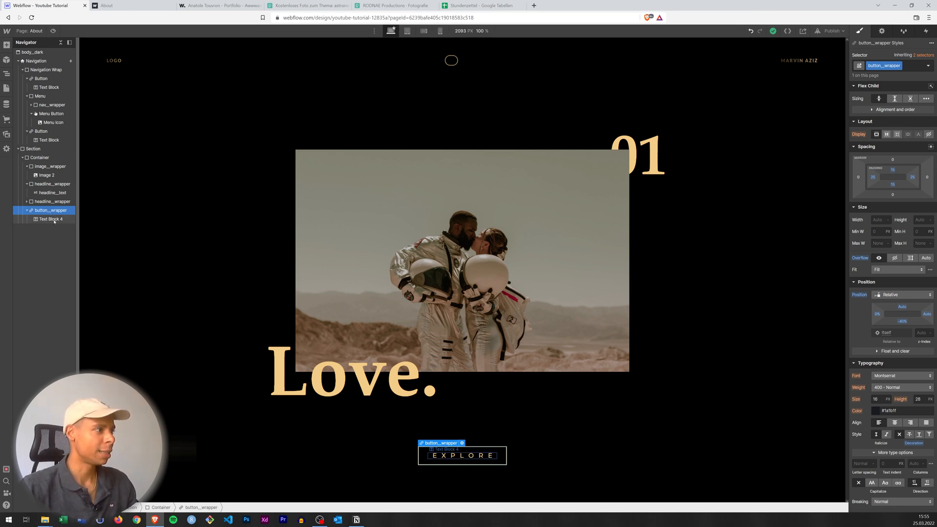
# Give the EXPLORE text block the class button_text, then reselect button_wrapper
pyautogui.click(50, 219)
pyautogui.write('button_text')
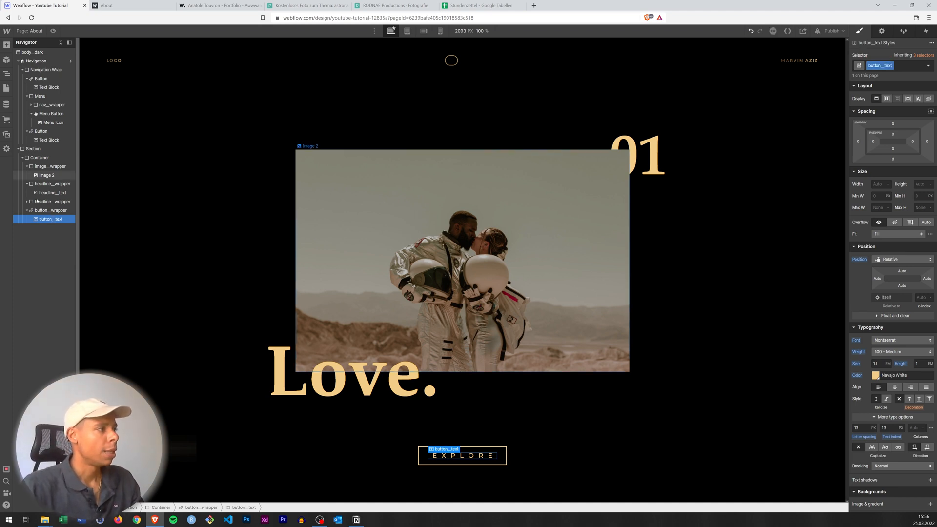
pyautogui.click(50, 210)
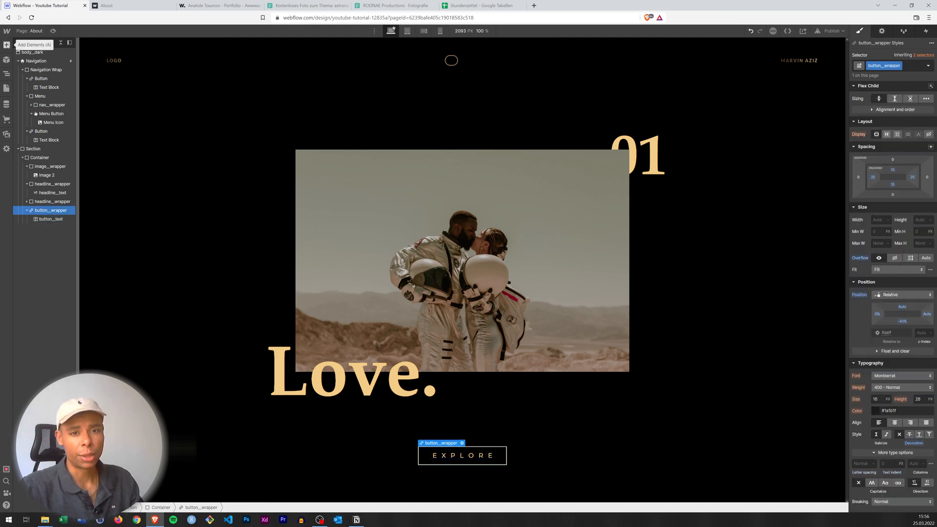
# Add a div button_bg_wrapper inside the button, positioned Absolute full with 0% width
pyautogui.click(7, 45)
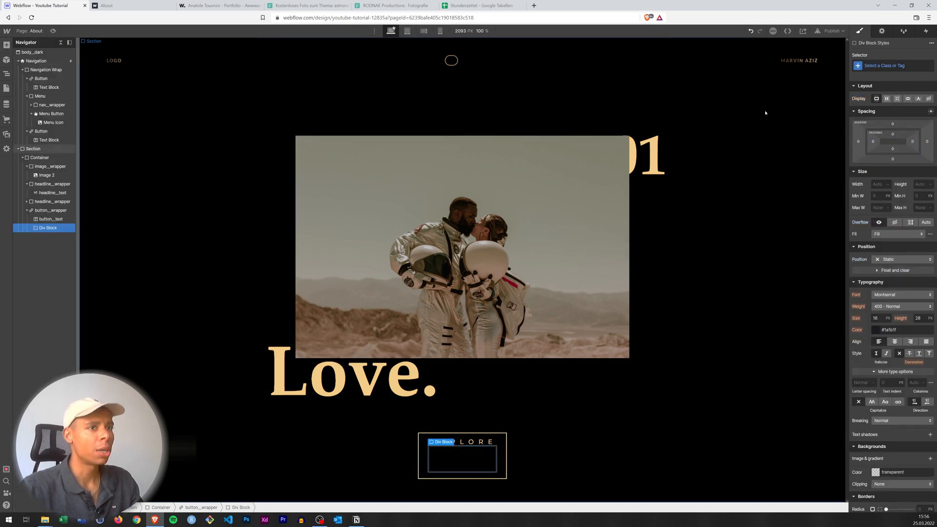
pyautogui.click(890, 65)
pyautogui.write('button__bg')
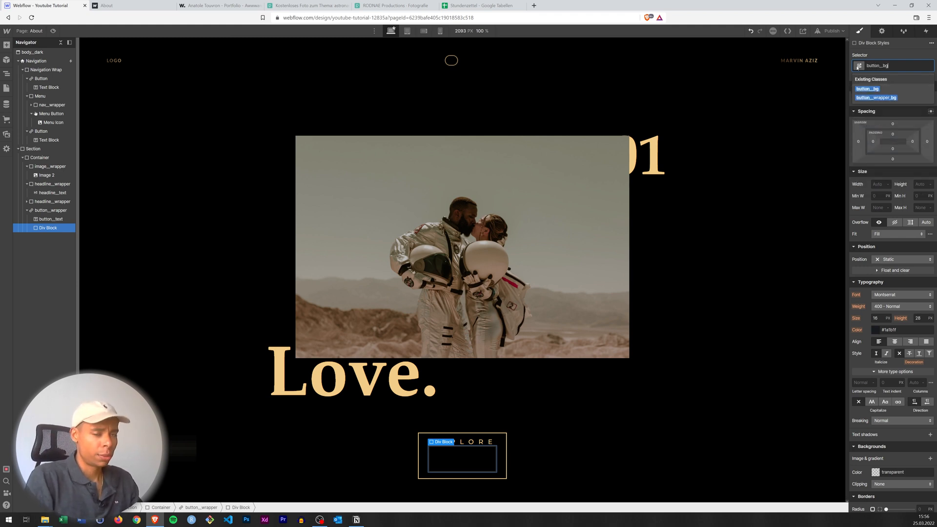
pyautogui.write('_wrapper')
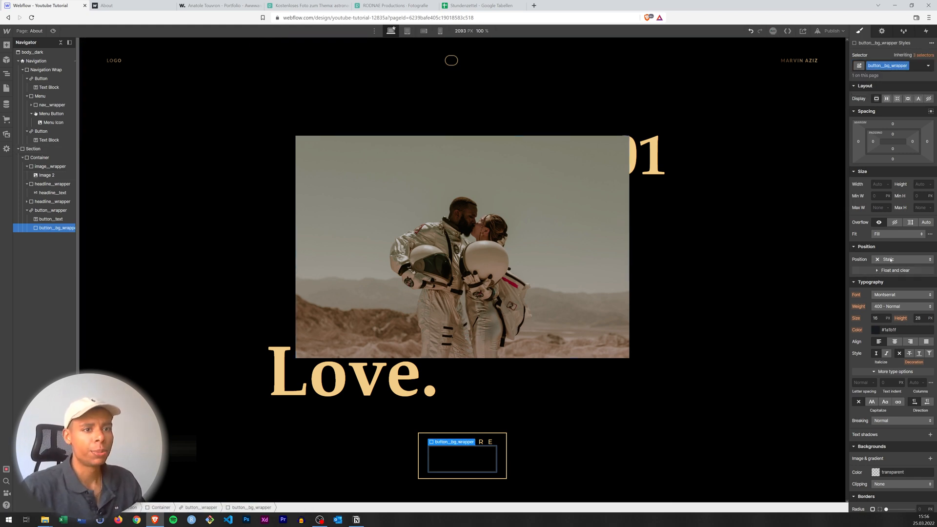
pyautogui.click(902, 259)
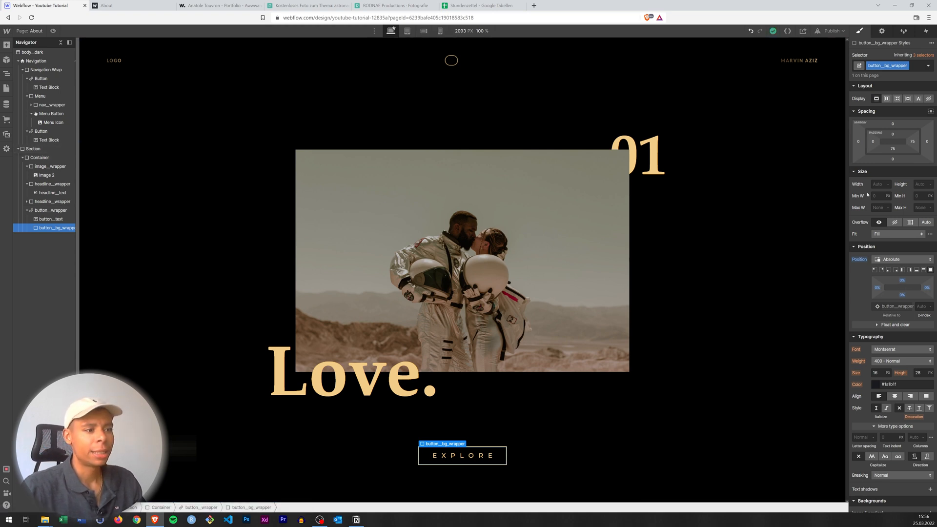
pyautogui.click(881, 184)
pyautogui.write('5')
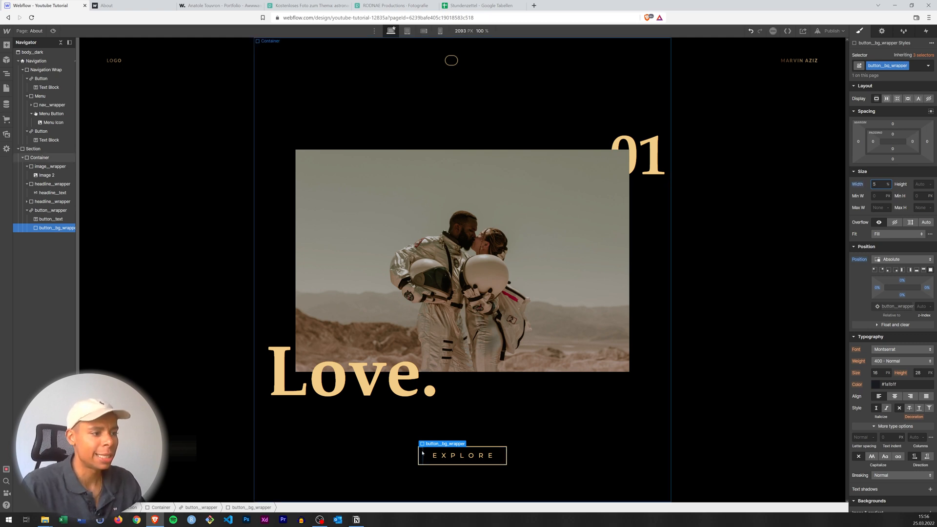
pyautogui.scroll(-3)
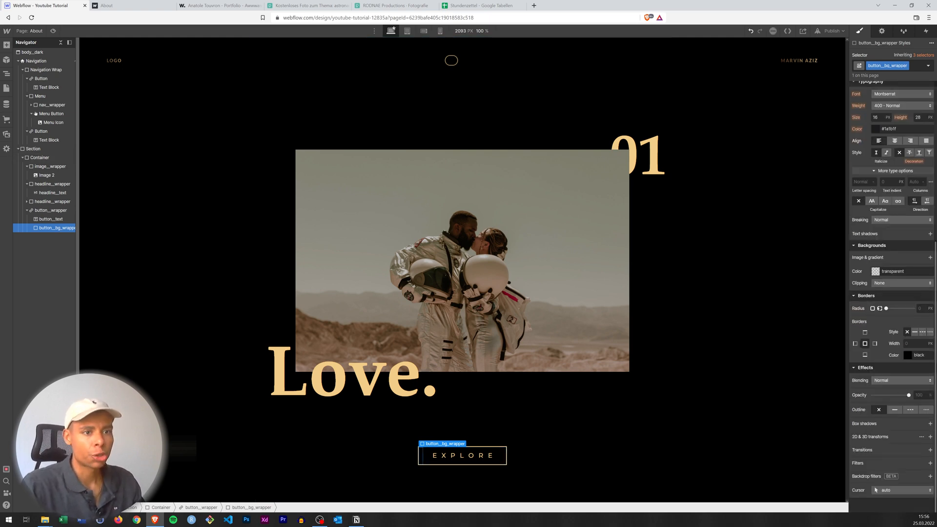
pyautogui.click(876, 271)
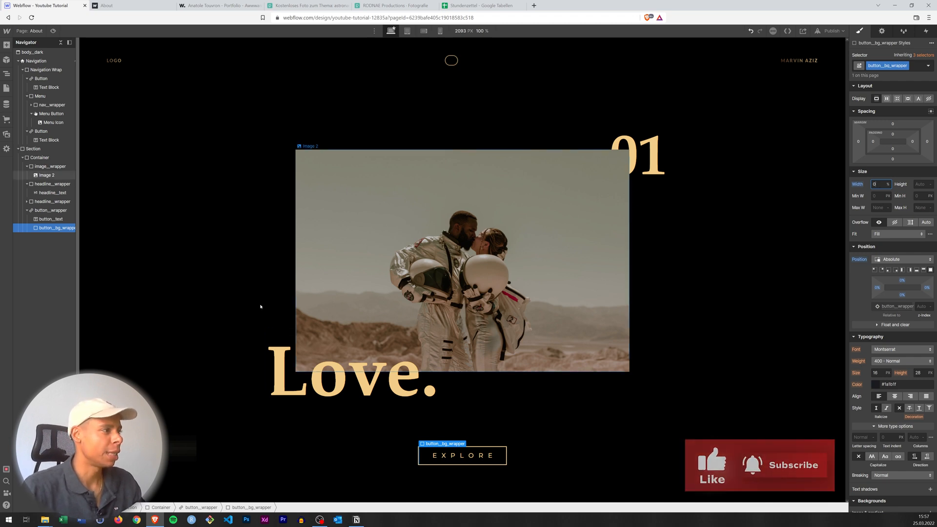
# Add a Mouse hover trigger on button_wrapper starting a new animation 'Button Hover In'
pyautogui.click(50, 211)
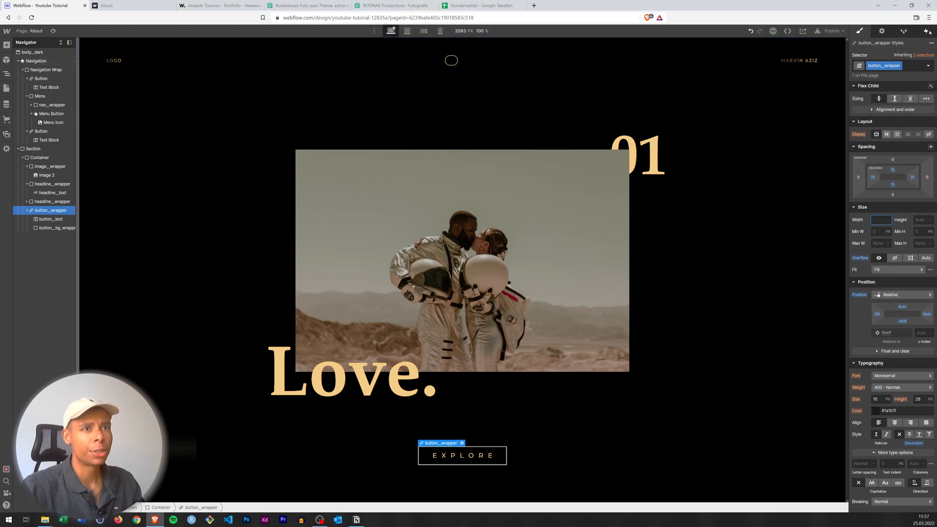
pyautogui.click(906, 30)
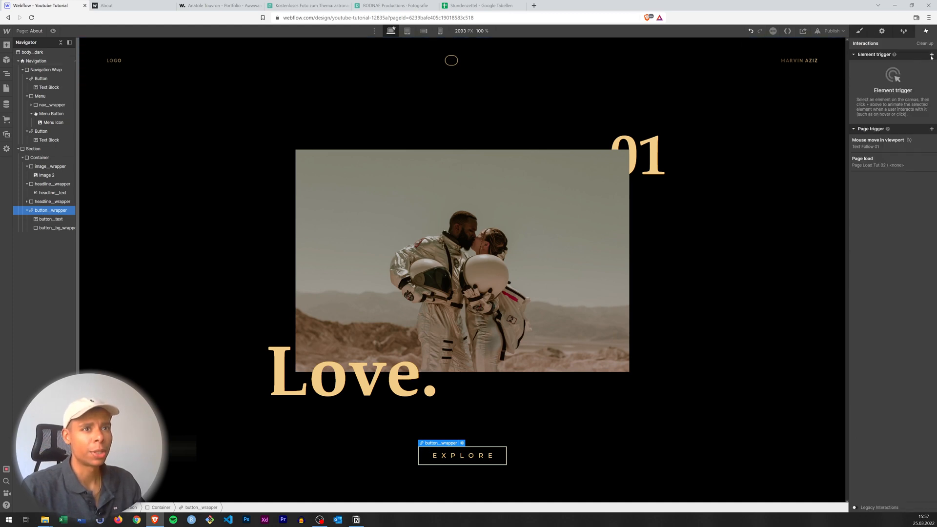
pyautogui.click(931, 55)
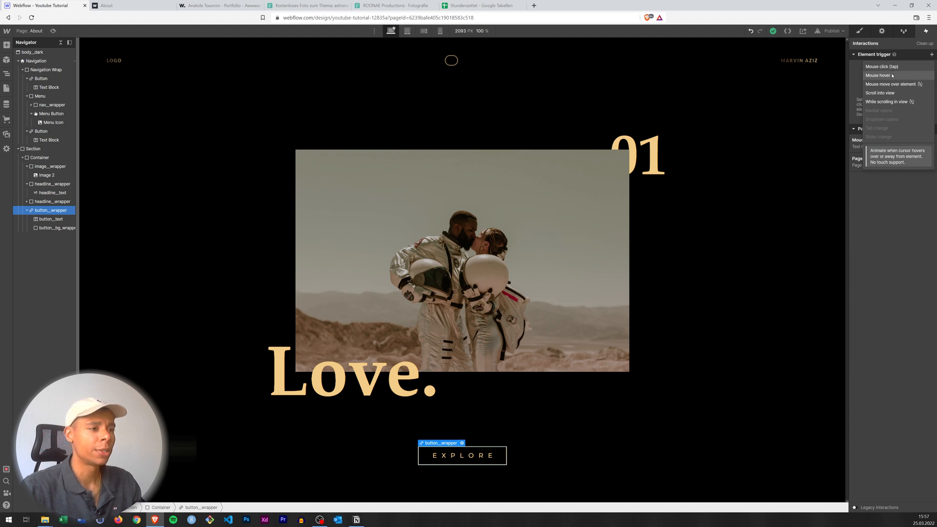
pyautogui.click(878, 76)
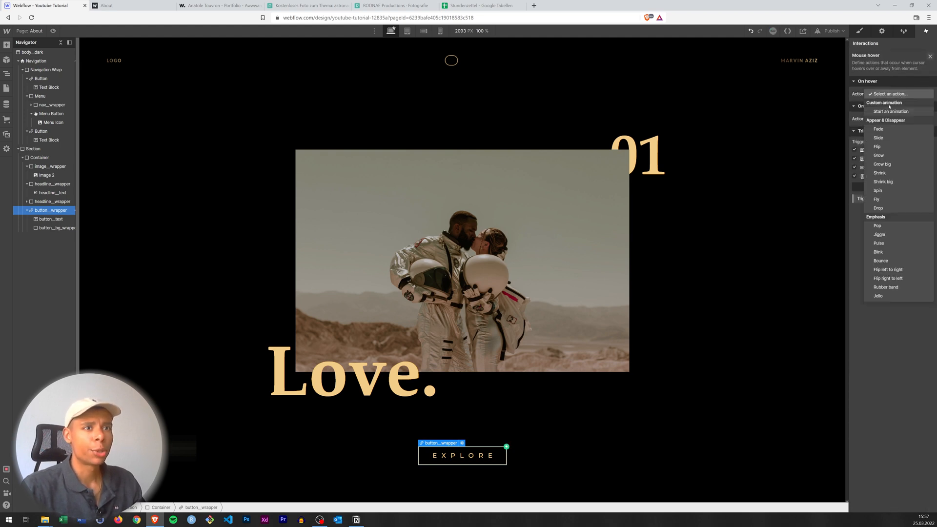
pyautogui.click(890, 111)
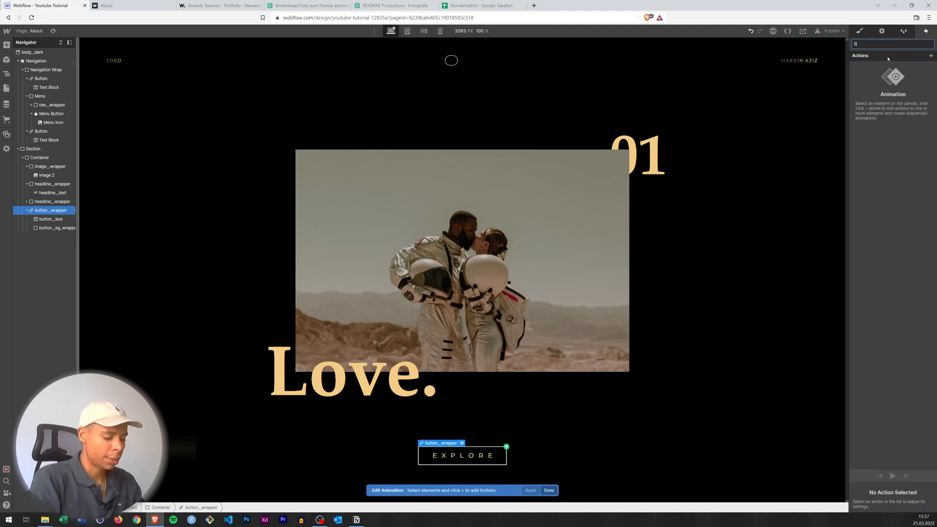
pyautogui.write('Button Hover In')
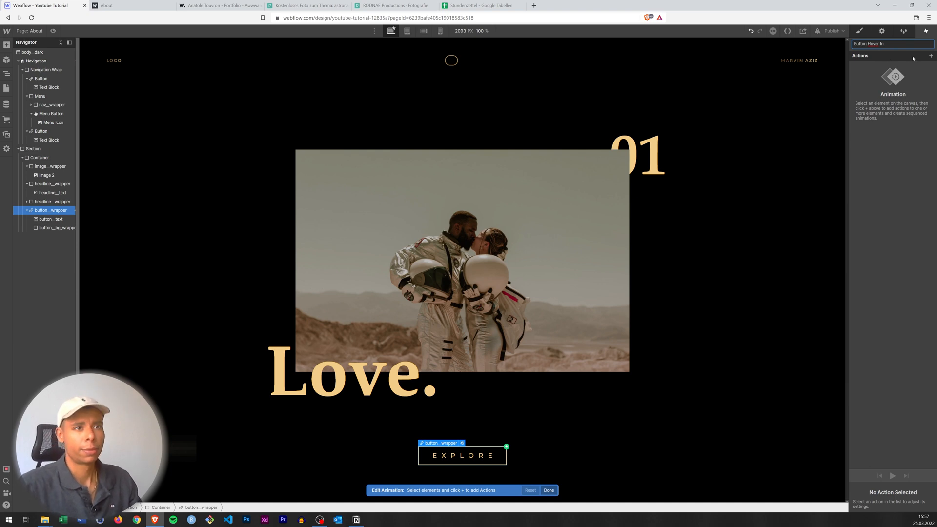
pyautogui.click(930, 56)
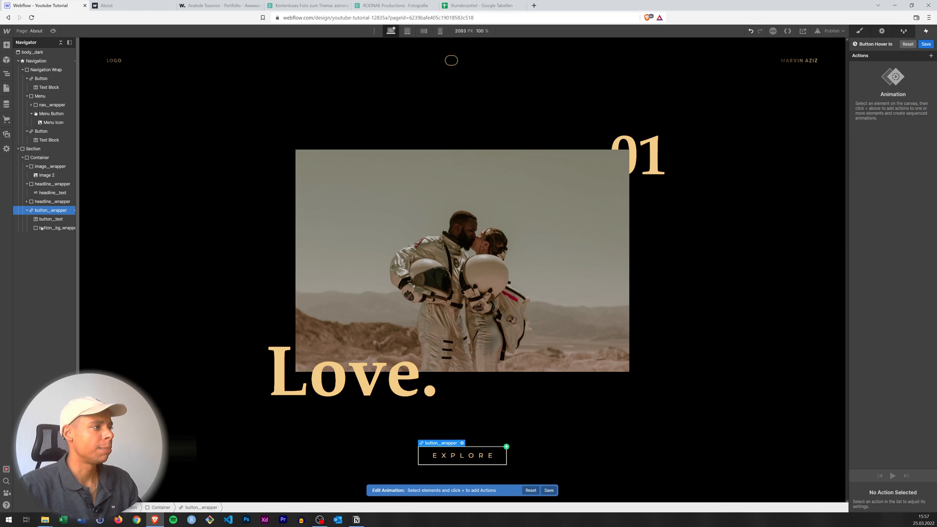
pyautogui.click(54, 227)
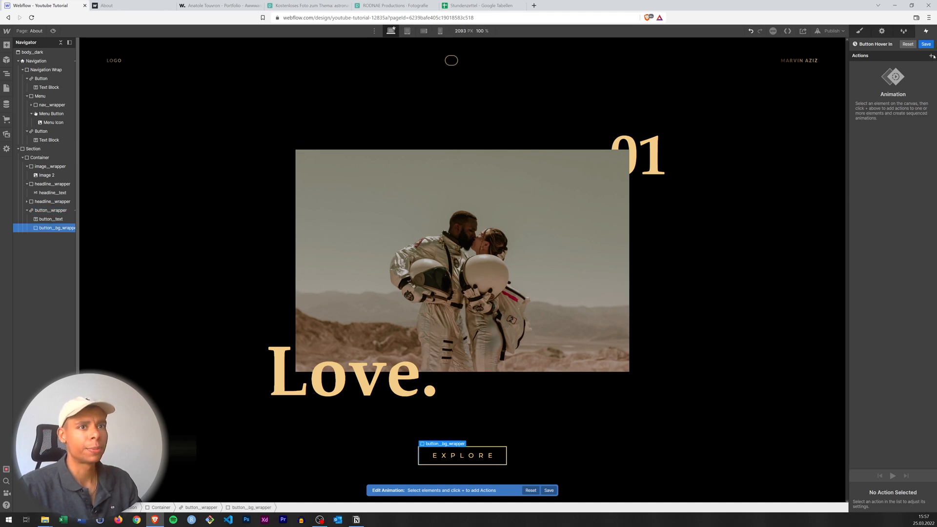
# Add Size actions for button_bg_wrapper: width 0% as initial state, then width 100%
pyautogui.click(931, 55)
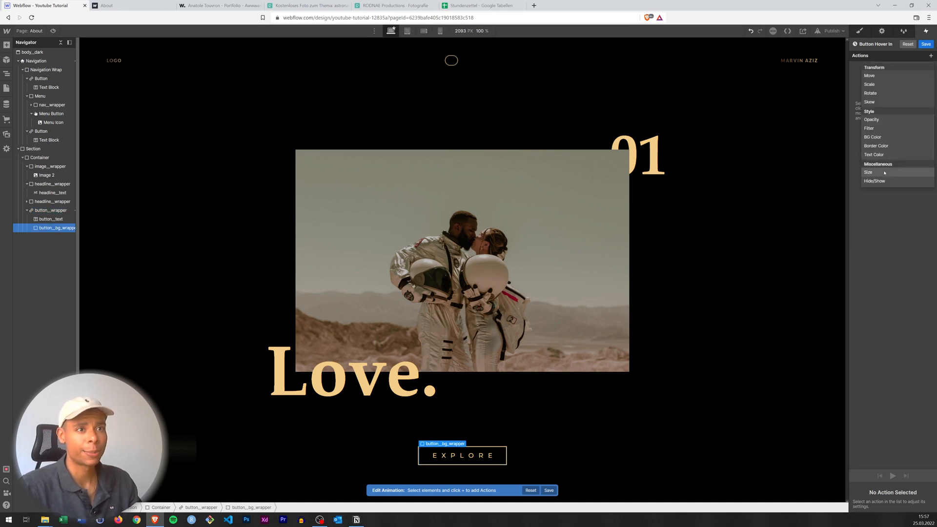
pyautogui.click(869, 173)
pyautogui.write('0')
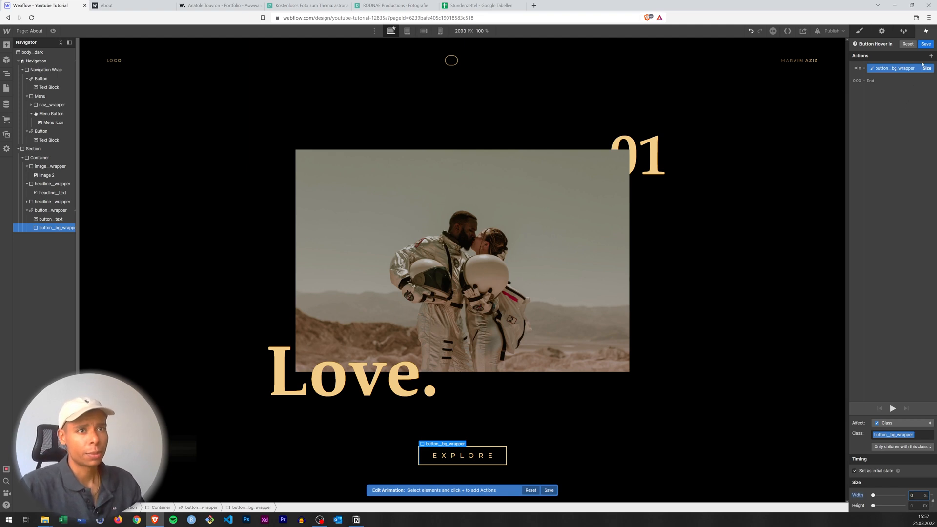
pyautogui.click(930, 55)
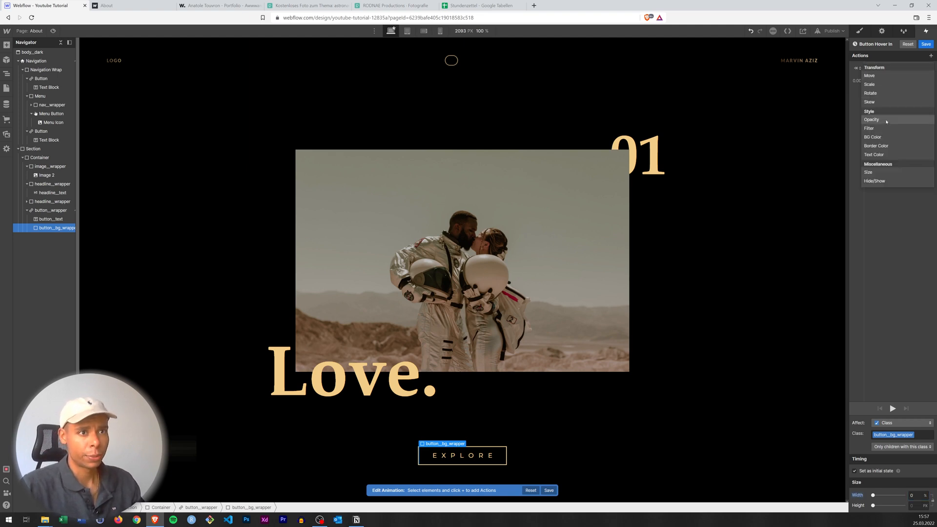
pyautogui.click(868, 172)
pyautogui.write('100')
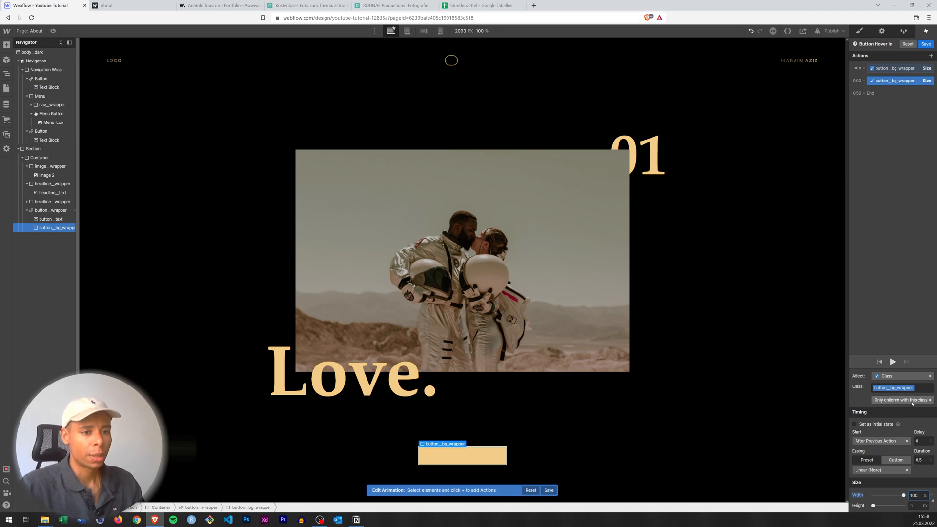
# Set the width growth to In Out Cubic easing over 0.8 s
pyautogui.click(879, 470)
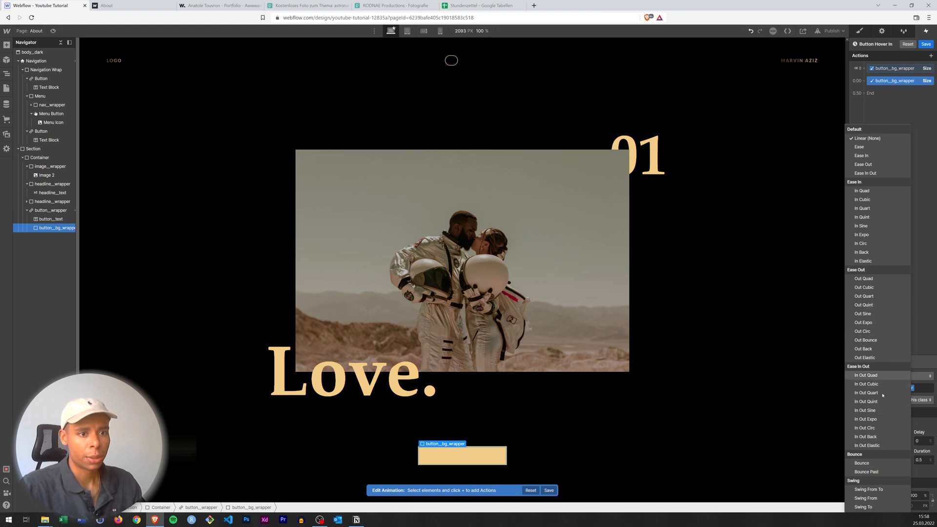
pyautogui.moveTo(866, 384)
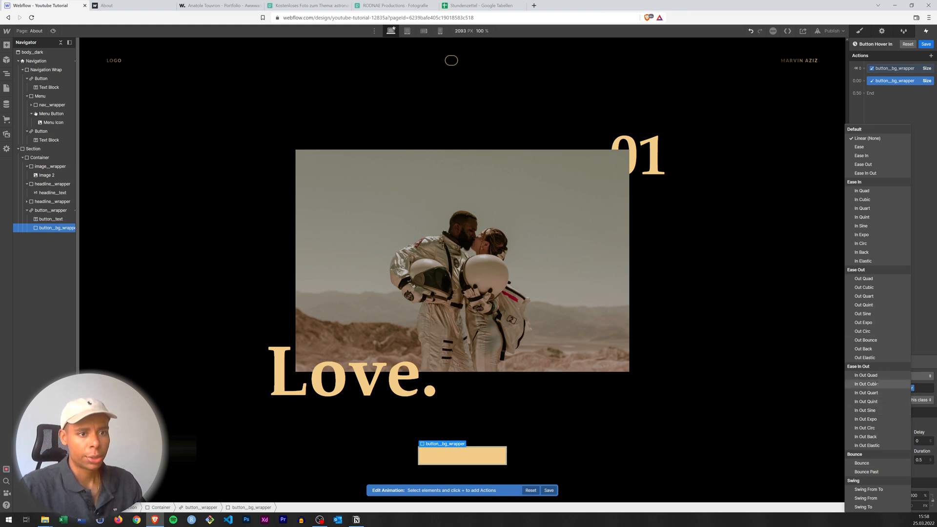
pyautogui.click(865, 384)
pyautogui.write('0.6')
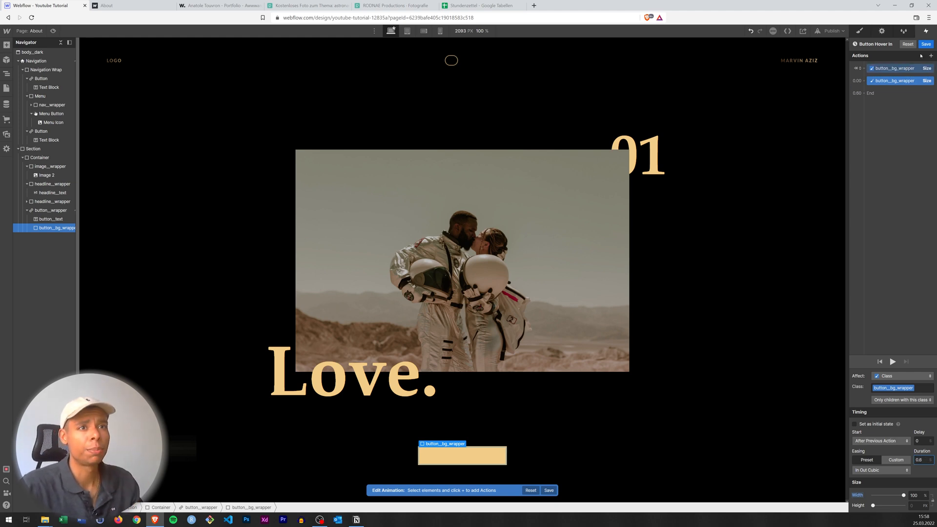
pyautogui.click(33, 149)
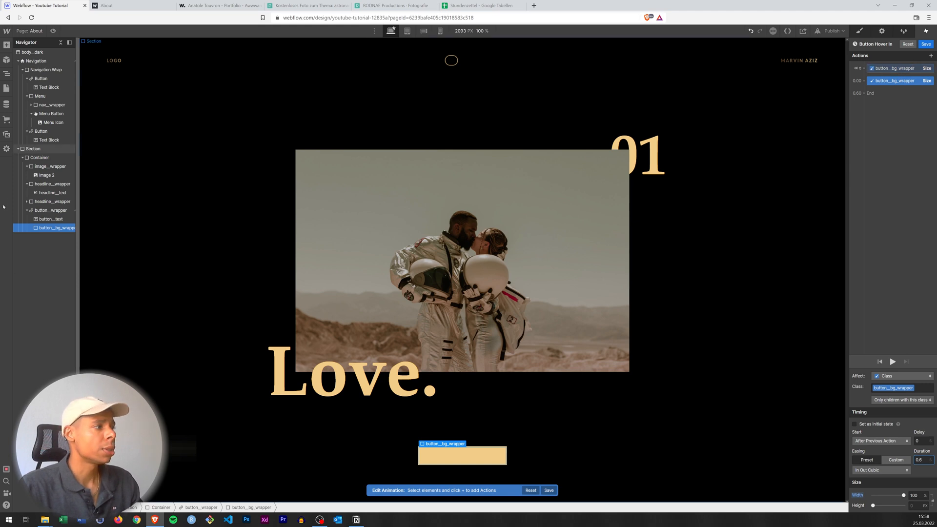
pyautogui.click(50, 219)
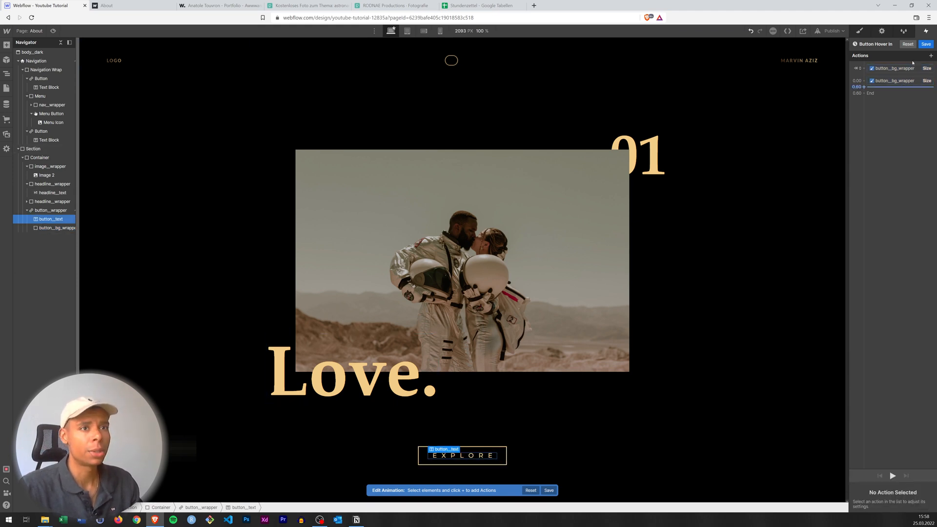
# Add a Text Color action turning the EXPLORE label black
pyautogui.click(930, 55)
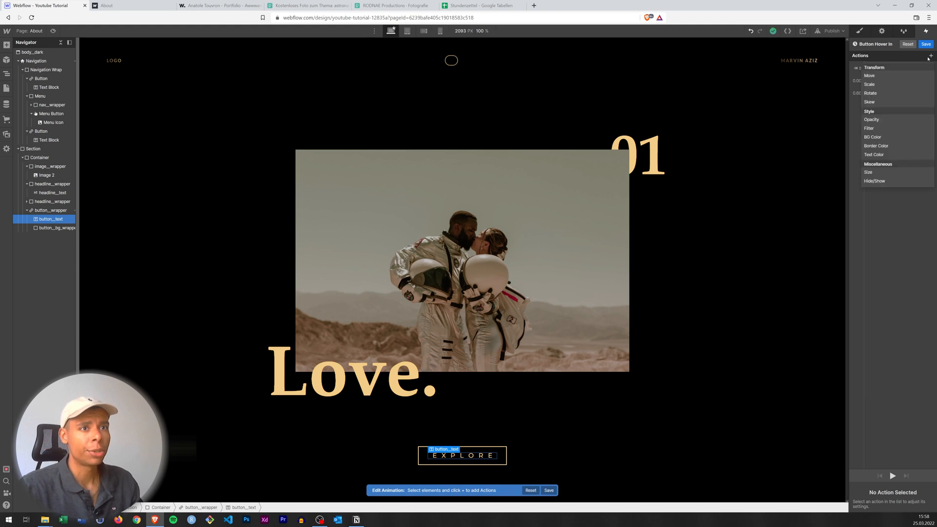
pyautogui.click(875, 154)
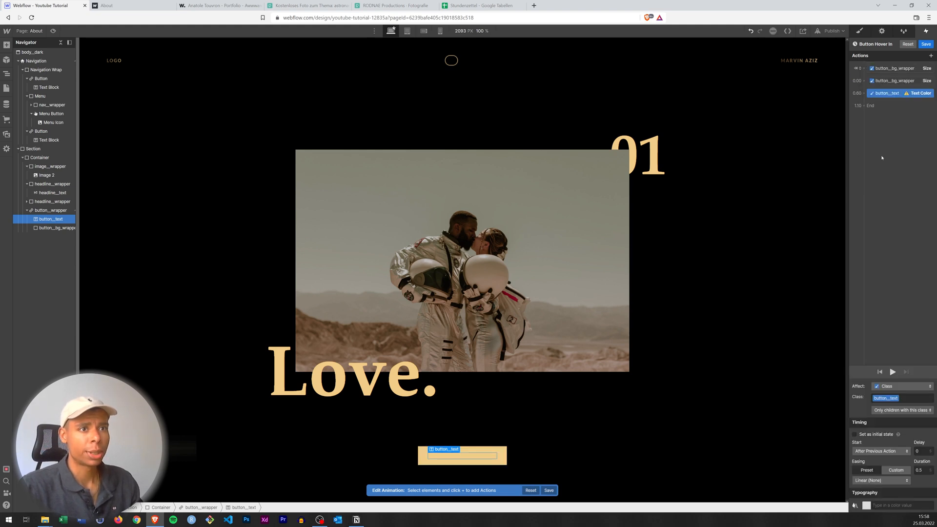
pyautogui.click(893, 69)
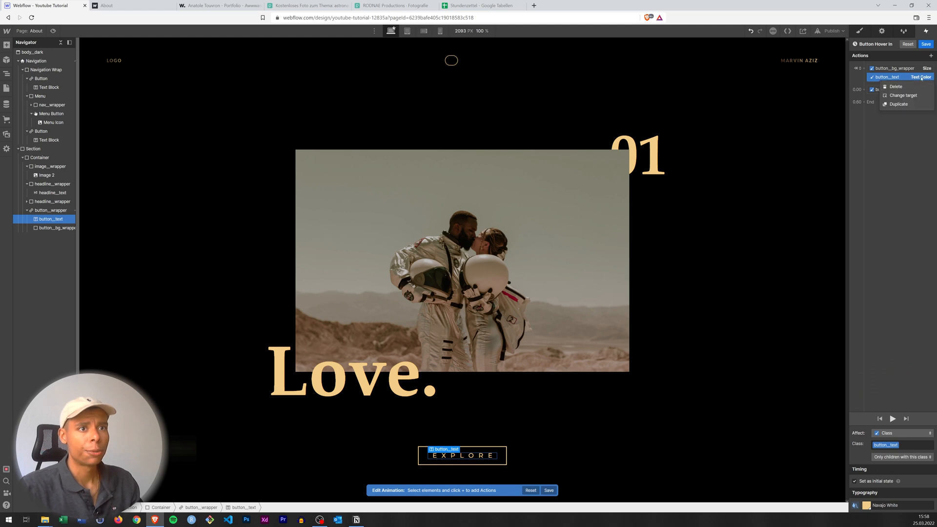
pyautogui.click(899, 104)
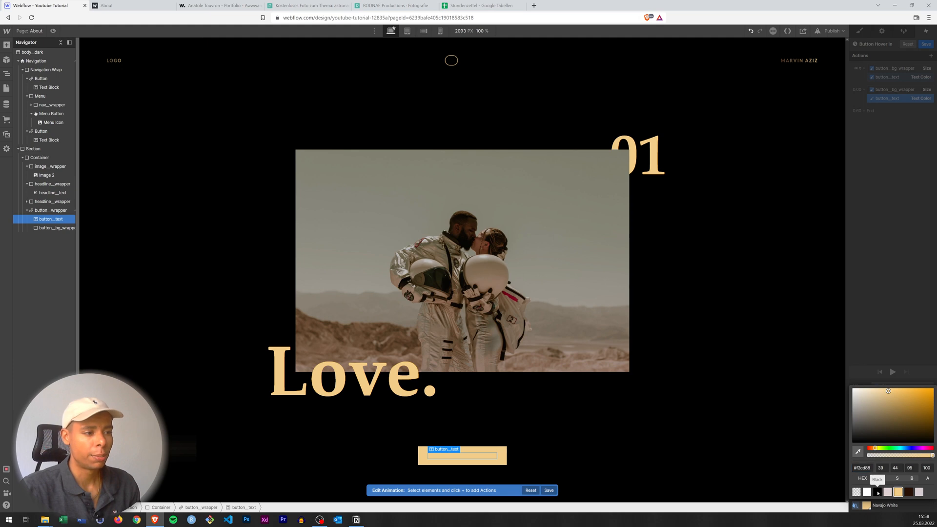
pyautogui.click(877, 492)
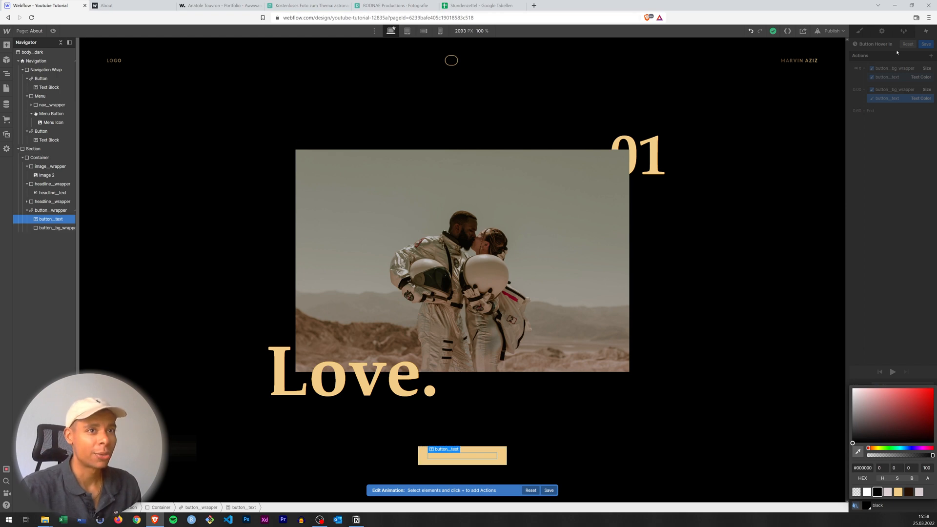
pyautogui.click(886, 98)
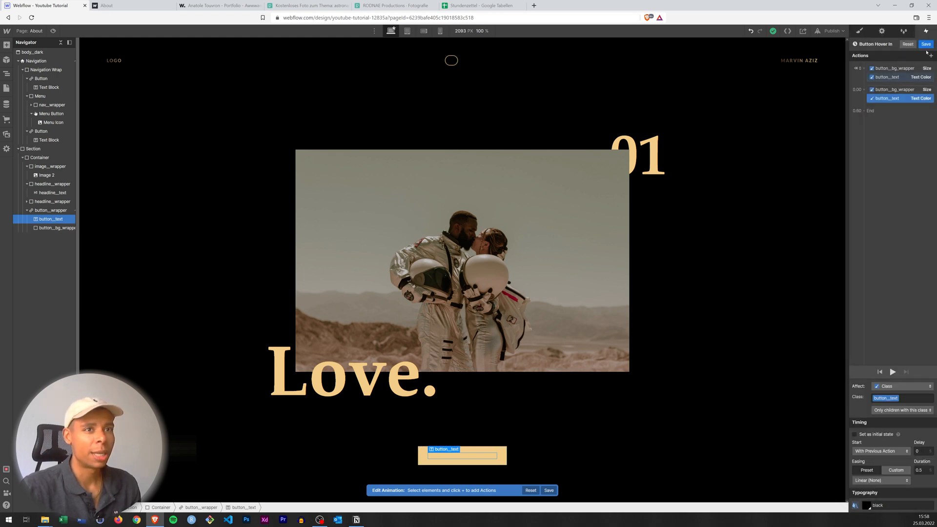
# Save the Button Hover In animation and select button_text
pyautogui.click(42, 210)
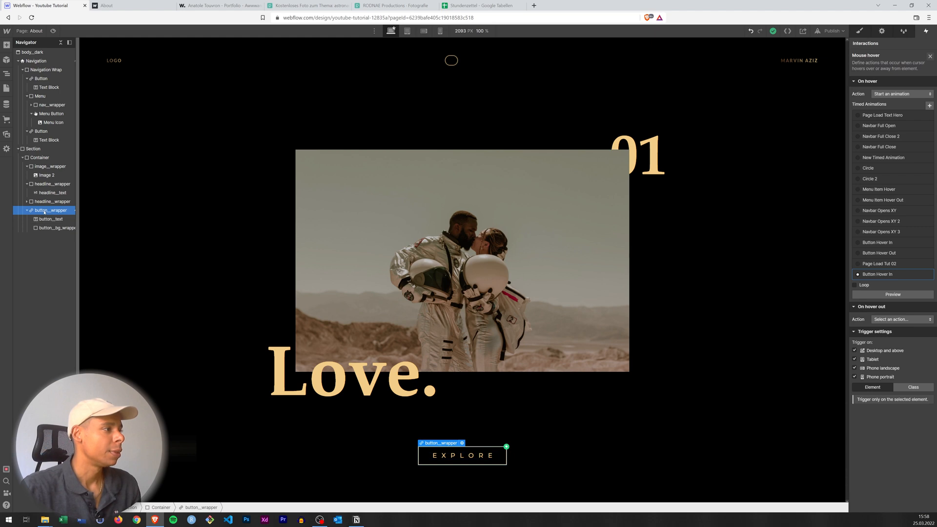
pyautogui.click(51, 218)
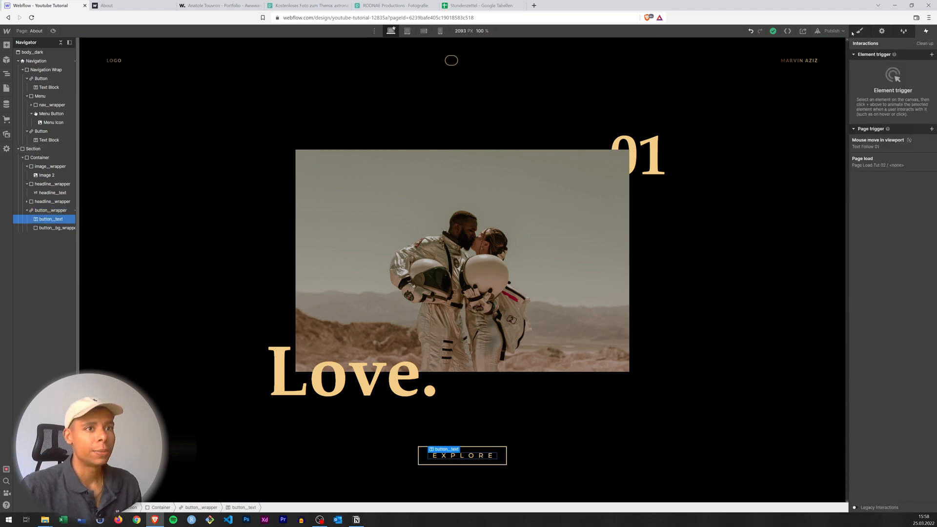
# Set button_text to z-index 1 in the Style panel's Position settings
pyautogui.click(859, 30)
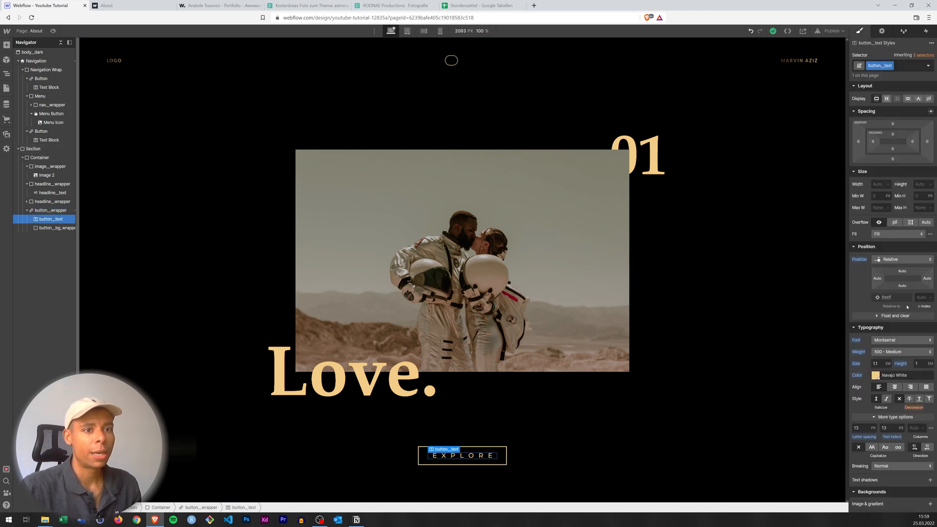
pyautogui.click(924, 296)
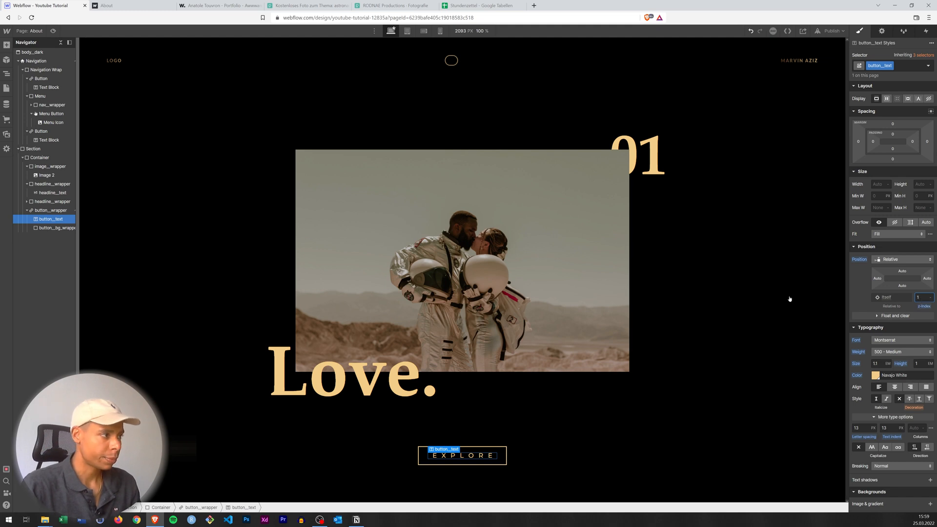
pyautogui.click(56, 227)
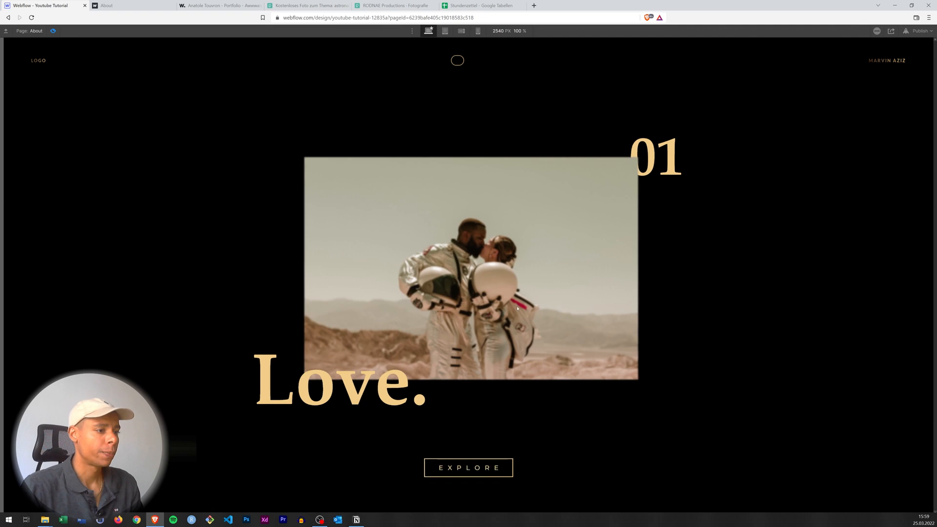
pyautogui.moveTo(469, 465)
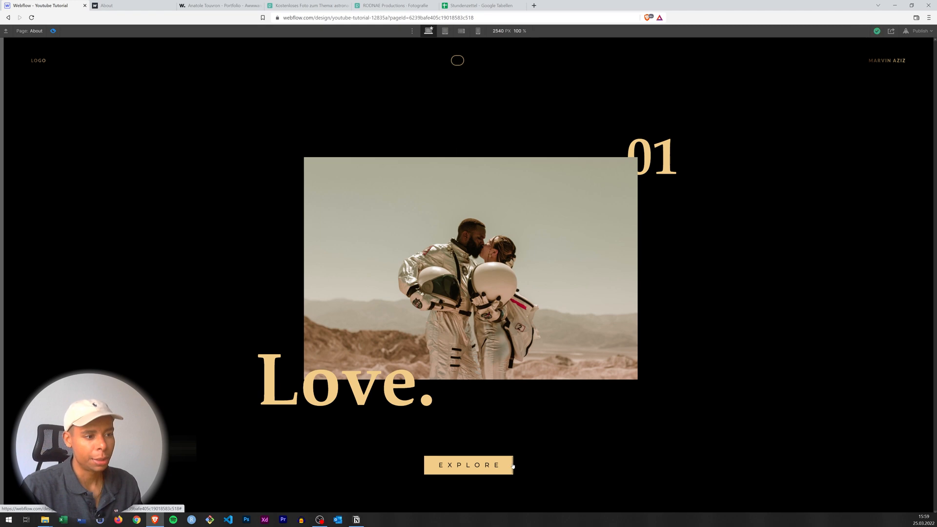
pyautogui.moveTo(487, 489)
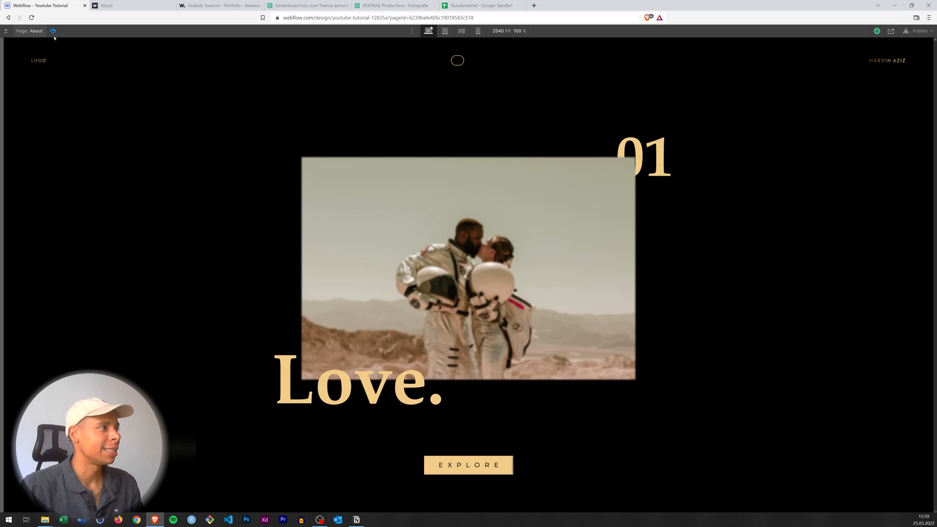
pyautogui.click(468, 465)
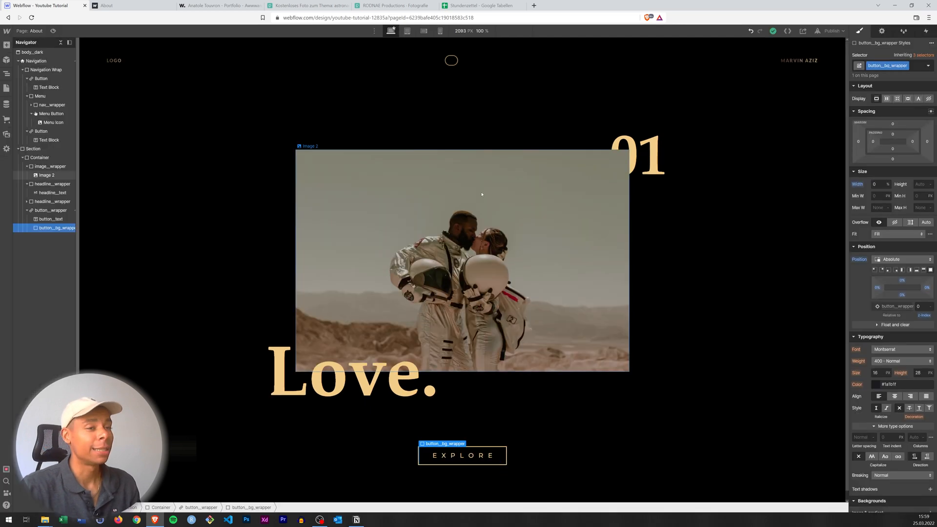
pyautogui.moveTo(253, 251)
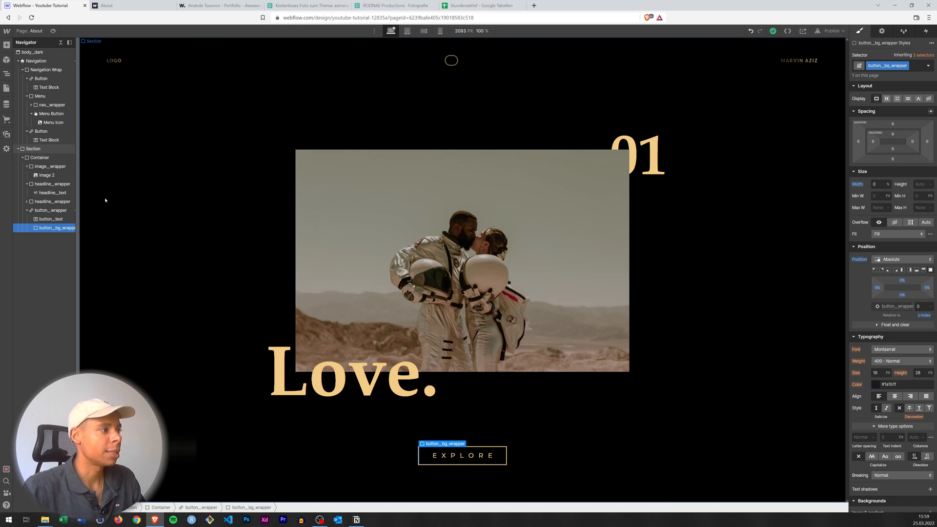
# Select button_wrapper and show its Interactions with the Button Hover In hover trigger
pyautogui.click(47, 209)
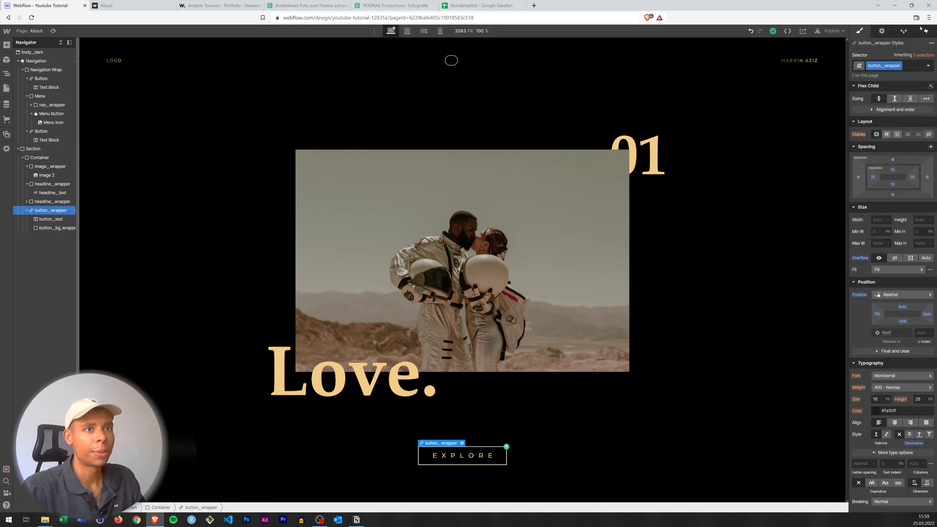
pyautogui.click(904, 30)
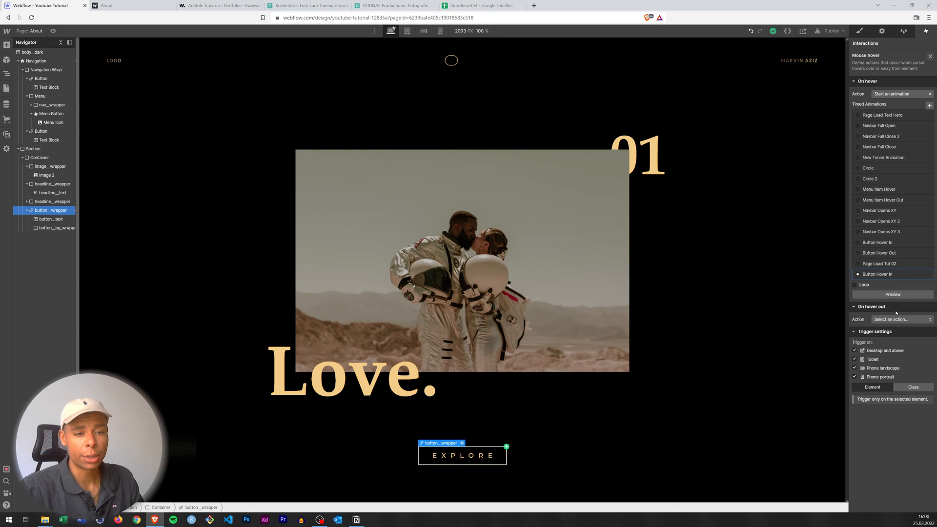
# Make hover-out start an animation and duplicate Button Hover In for it
pyautogui.click(899, 318)
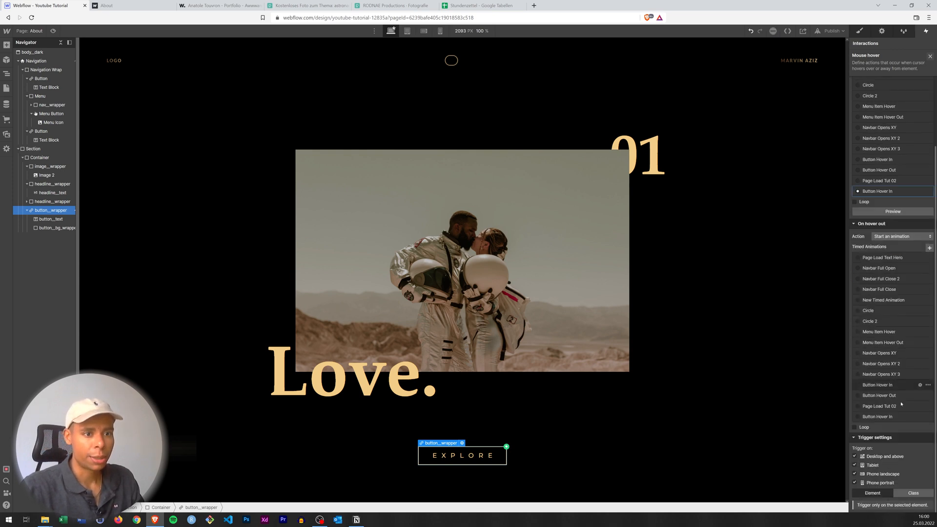
pyautogui.click(928, 416)
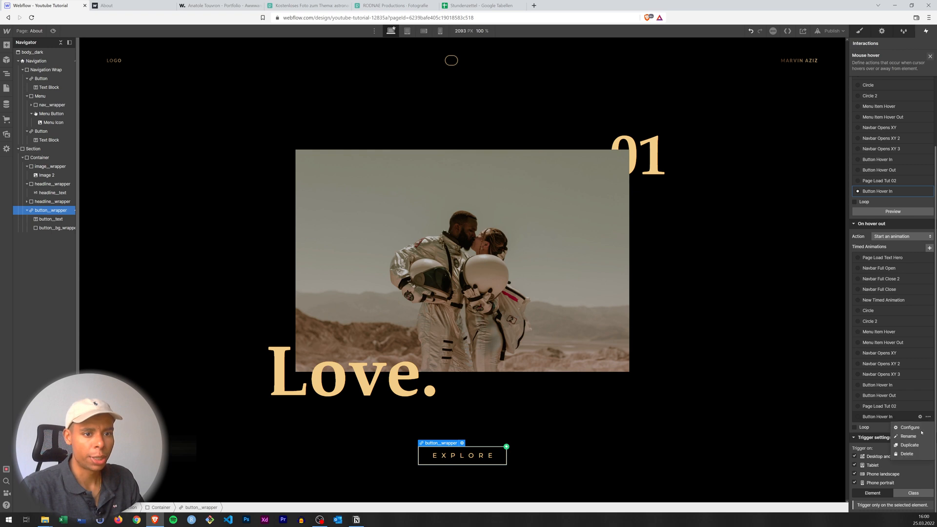
pyautogui.click(909, 446)
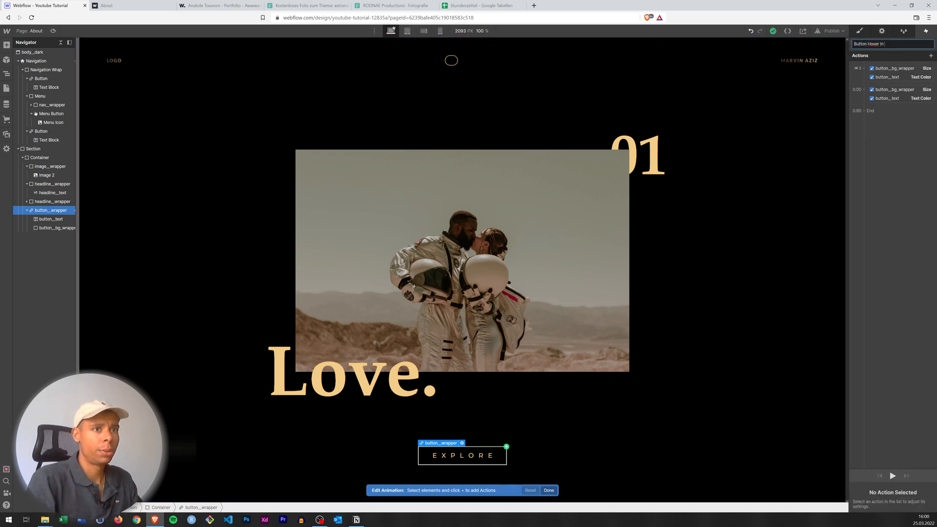
# Name it Button Hover Out, drop initial actions, set text to Navajo White with In Out Cubic easing
pyautogui.press('Return')
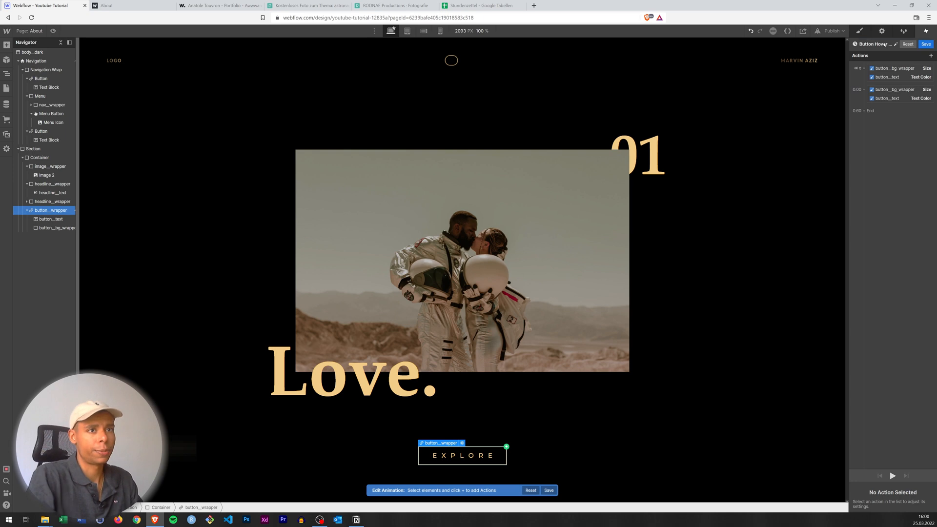
pyautogui.click(55, 228)
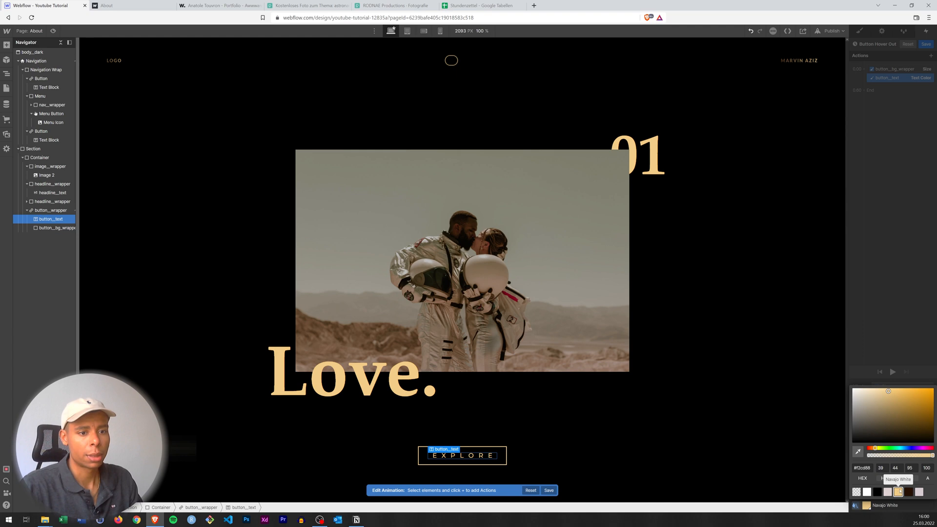
pyautogui.click(885, 78)
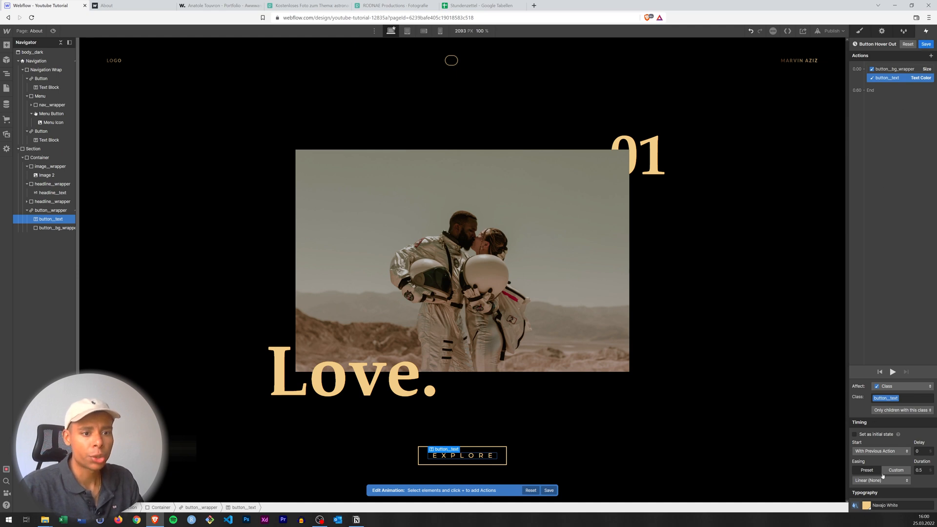
pyautogui.click(877, 480)
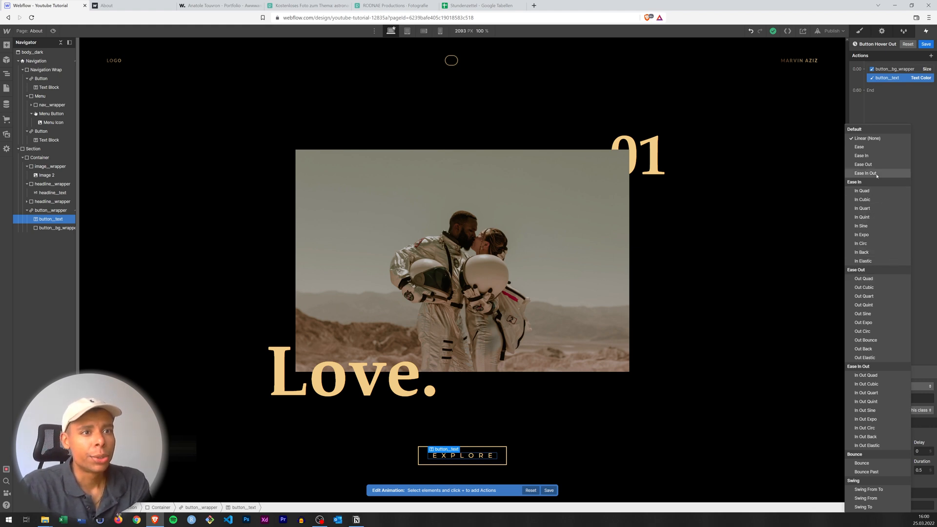
pyautogui.click(864, 173)
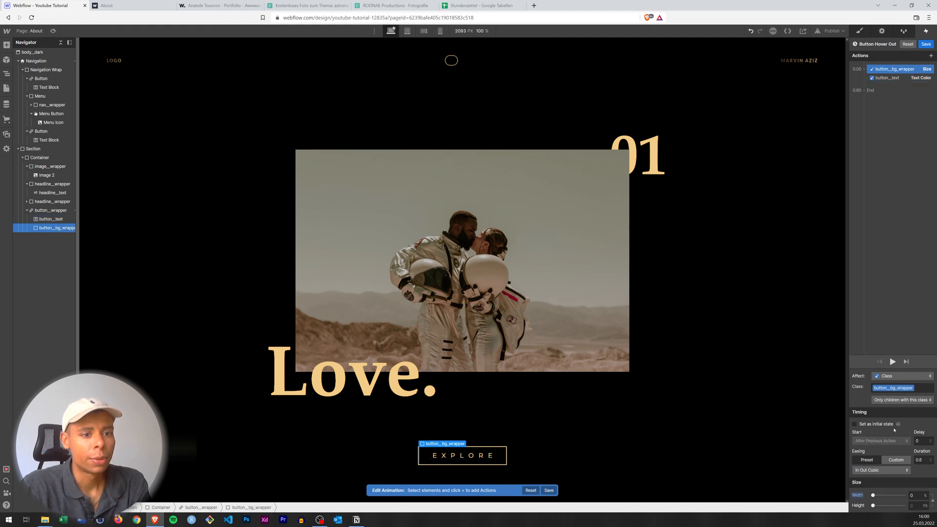
pyautogui.moveTo(355, 77)
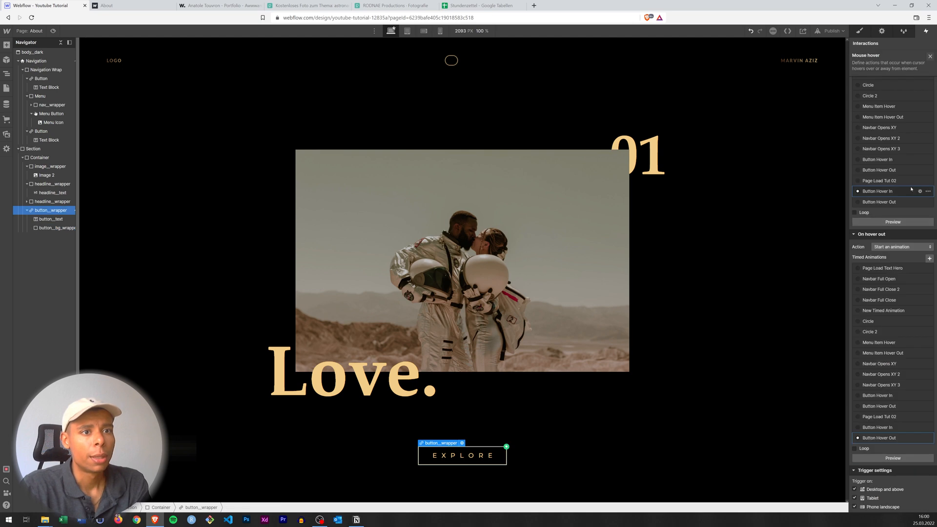
pyautogui.click(878, 191)
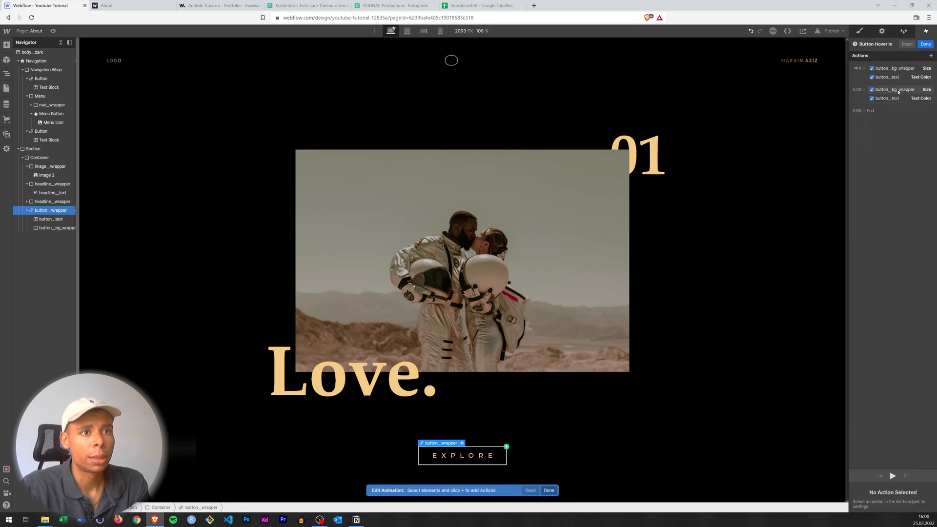
pyautogui.click(895, 89)
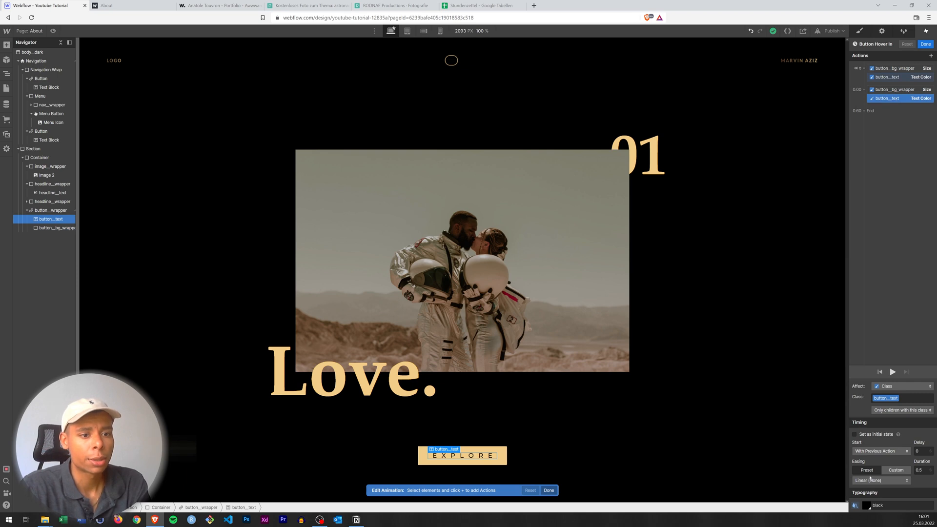
pyautogui.click(878, 481)
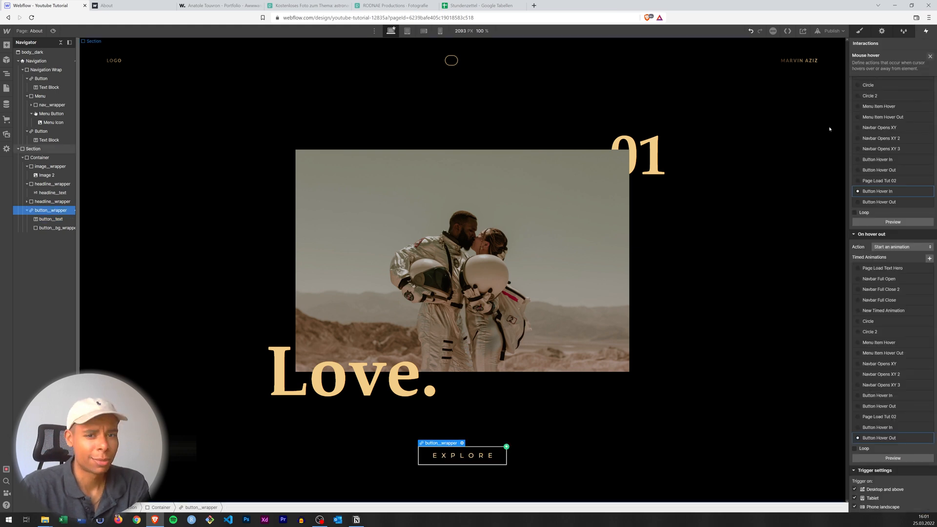
pyautogui.moveTo(38, 34)
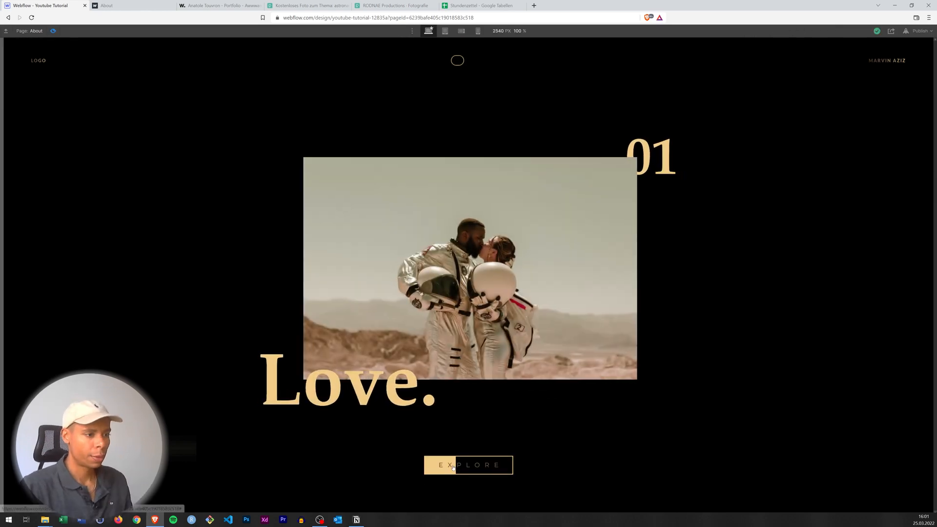
pyautogui.moveTo(460, 491)
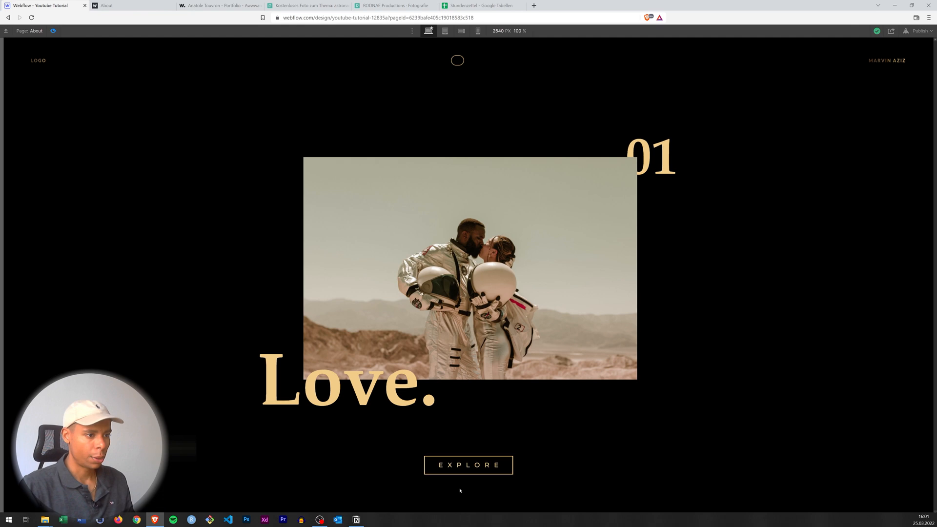
pyautogui.moveTo(467, 464)
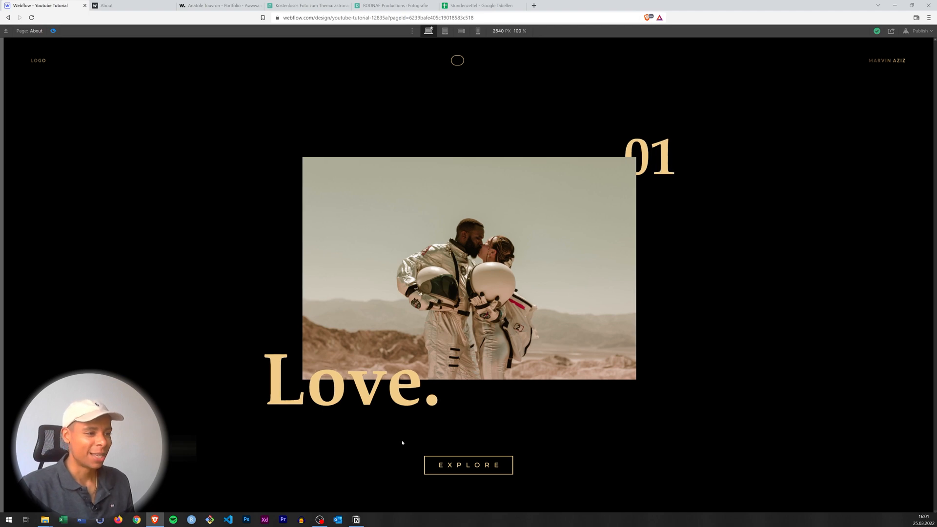
pyautogui.moveTo(468, 465)
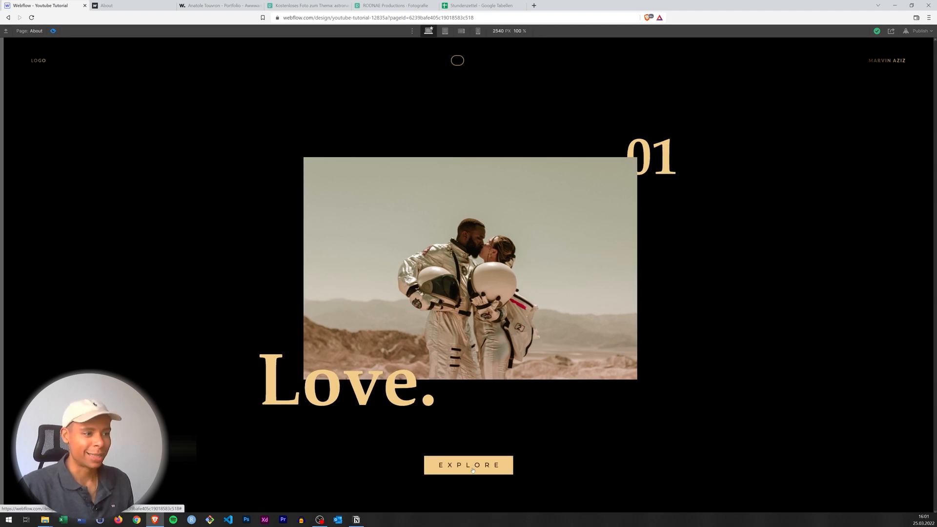